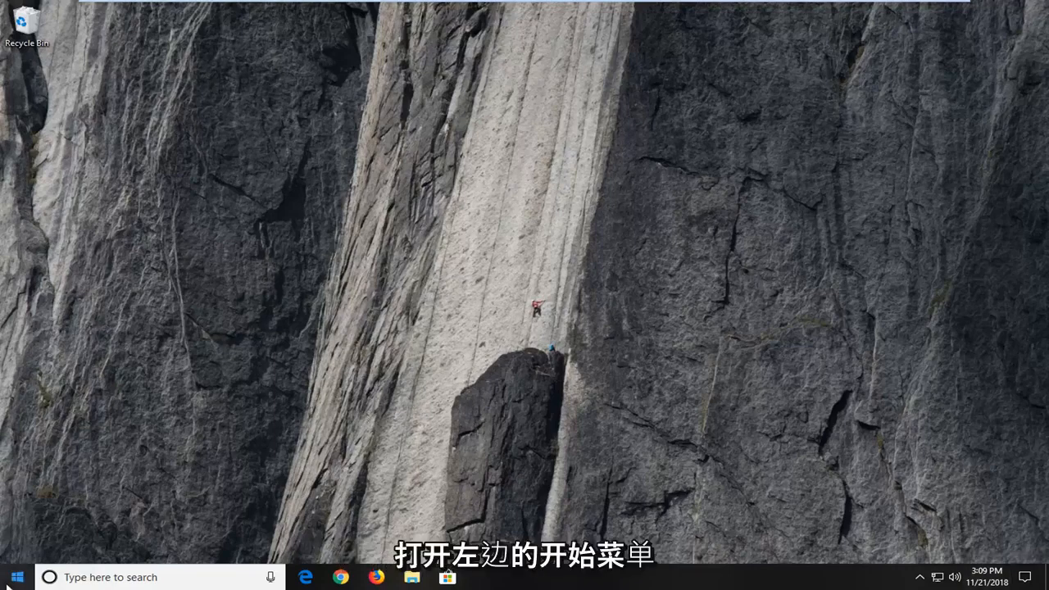
# Search the Start Menu for 'cmd' to locate Command Prompt.
pyautogui.click(15, 577)
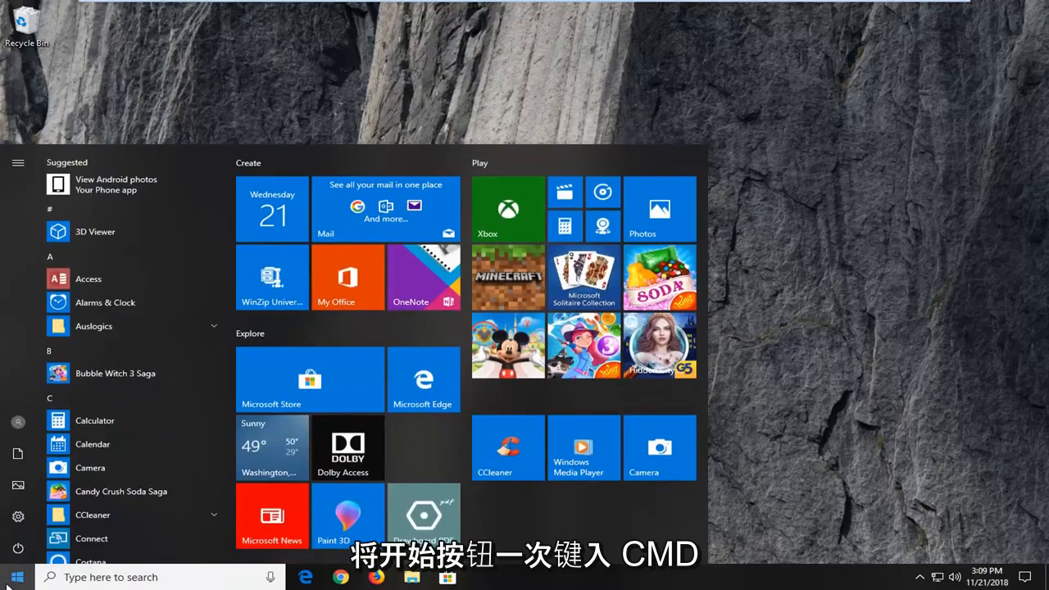
pyautogui.write('cmd')
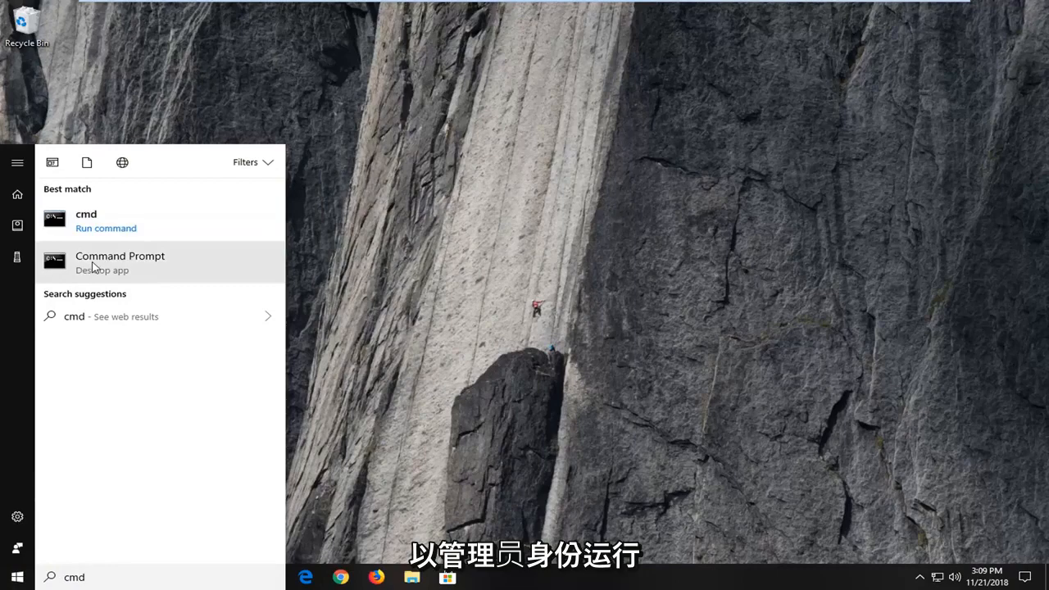
pyautogui.moveTo(148, 282)
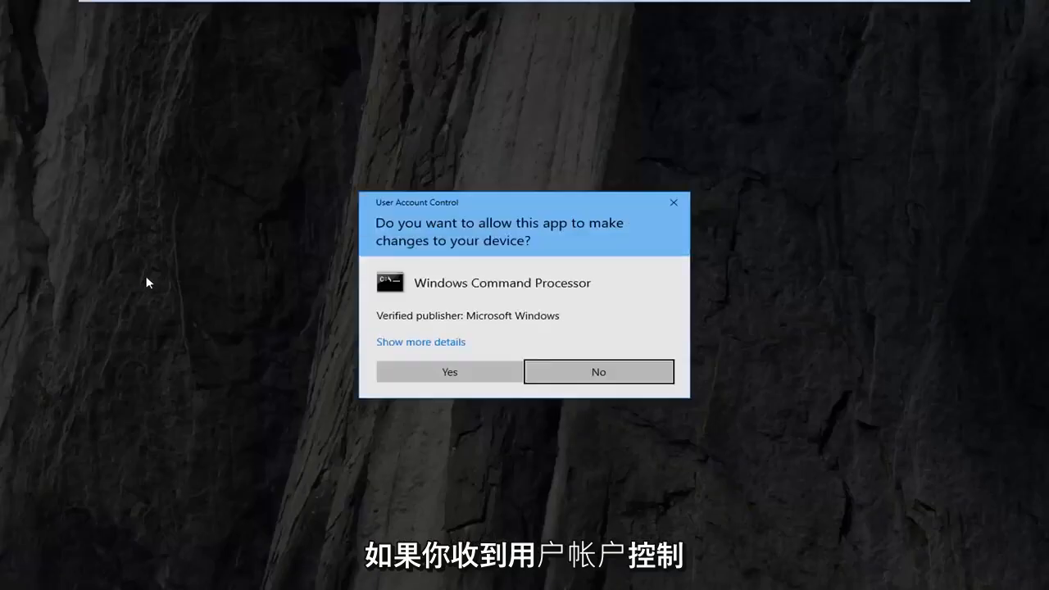
# Approve the User Account Control prompt so the elevated Command Prompt opens.
pyautogui.click(449, 372)
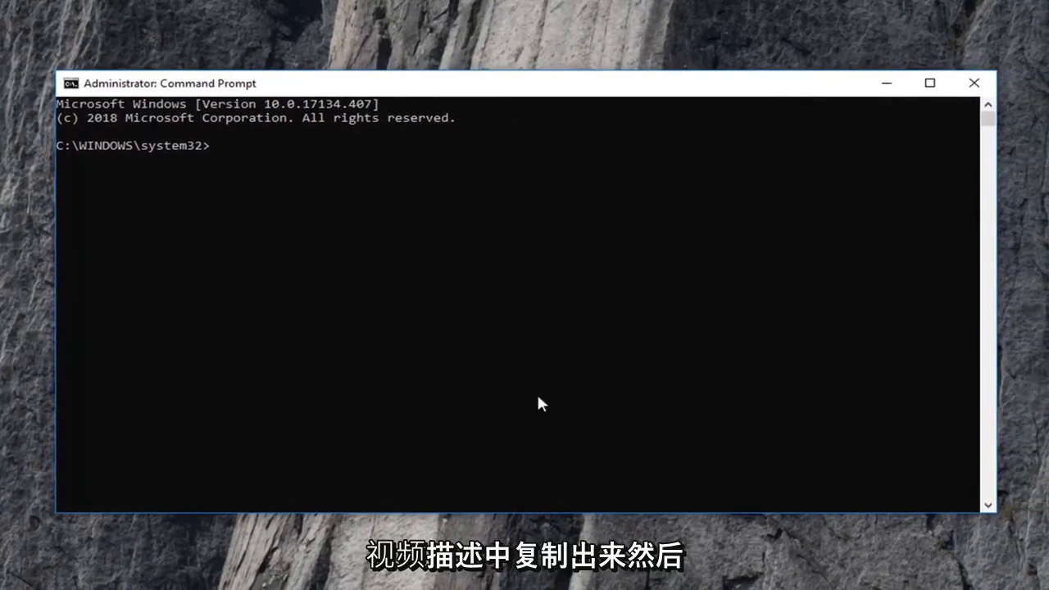
pyautogui.moveTo(480, 92)
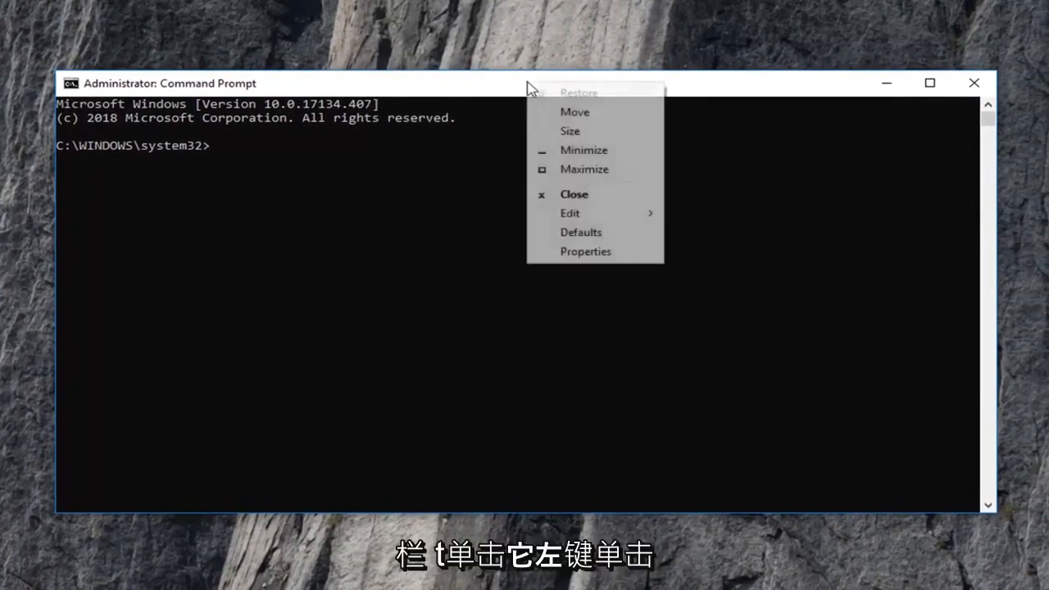
# Paste and run DISM /Online /Cleanup-Image /ScanHealth via the title-bar Edit menu.
pyautogui.click(571, 213)
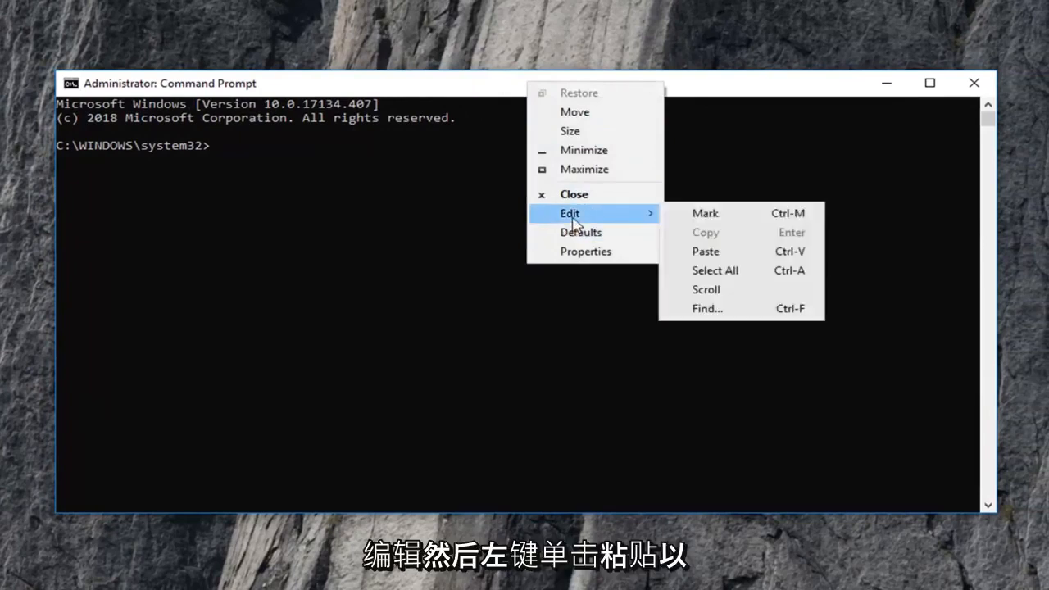
pyautogui.click(705, 251)
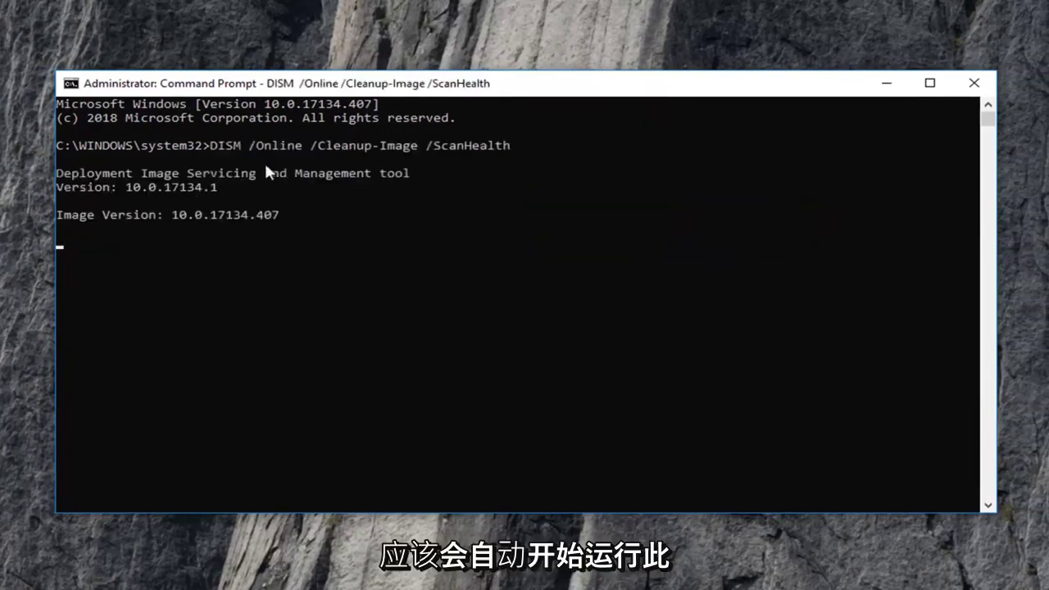
pyautogui.moveTo(344, 247)
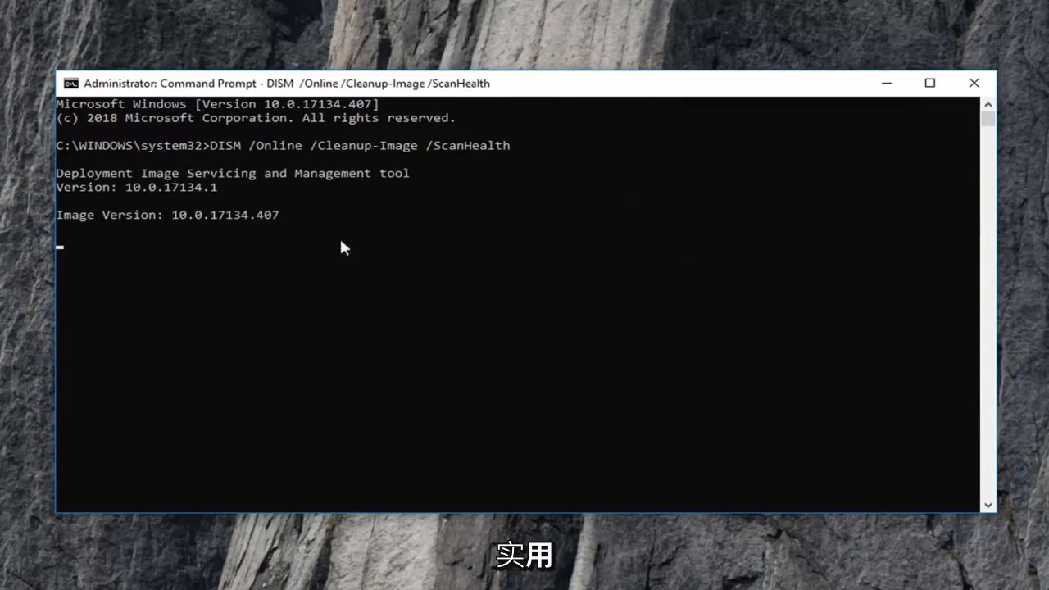
pyautogui.moveTo(358, 229)
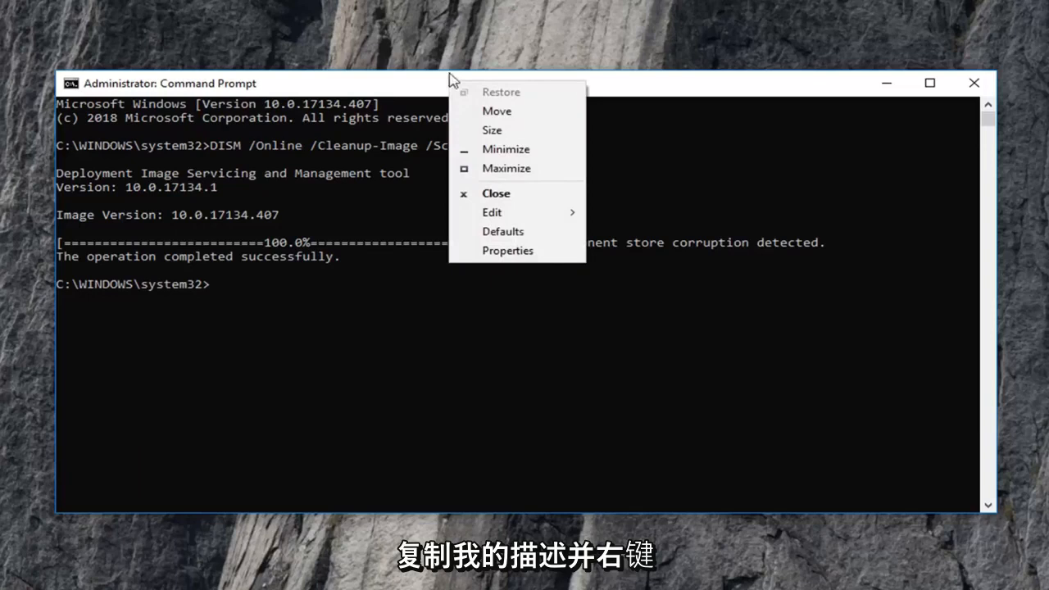
pyautogui.moveTo(499, 221)
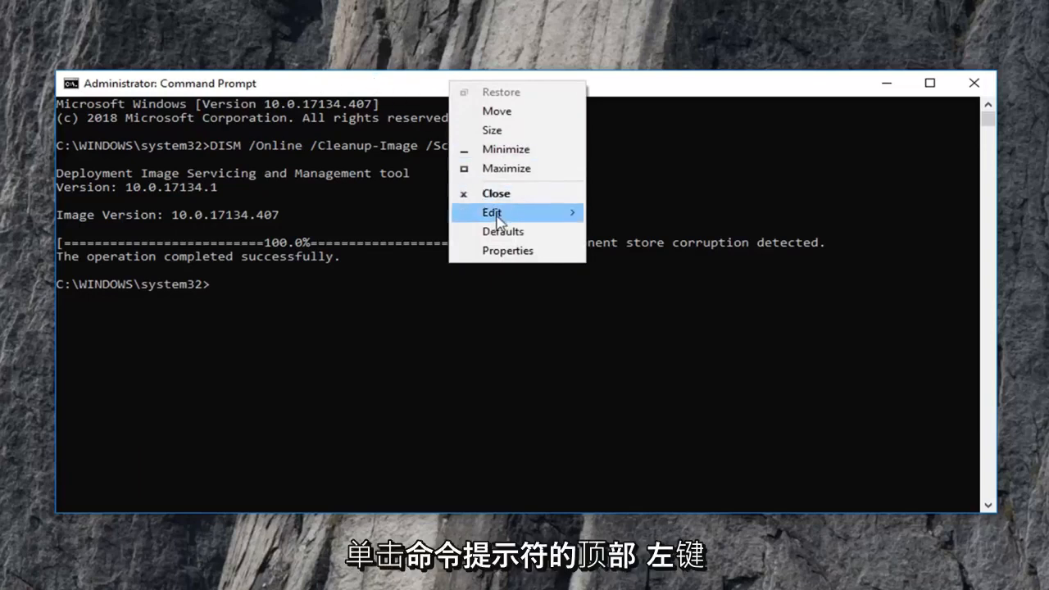